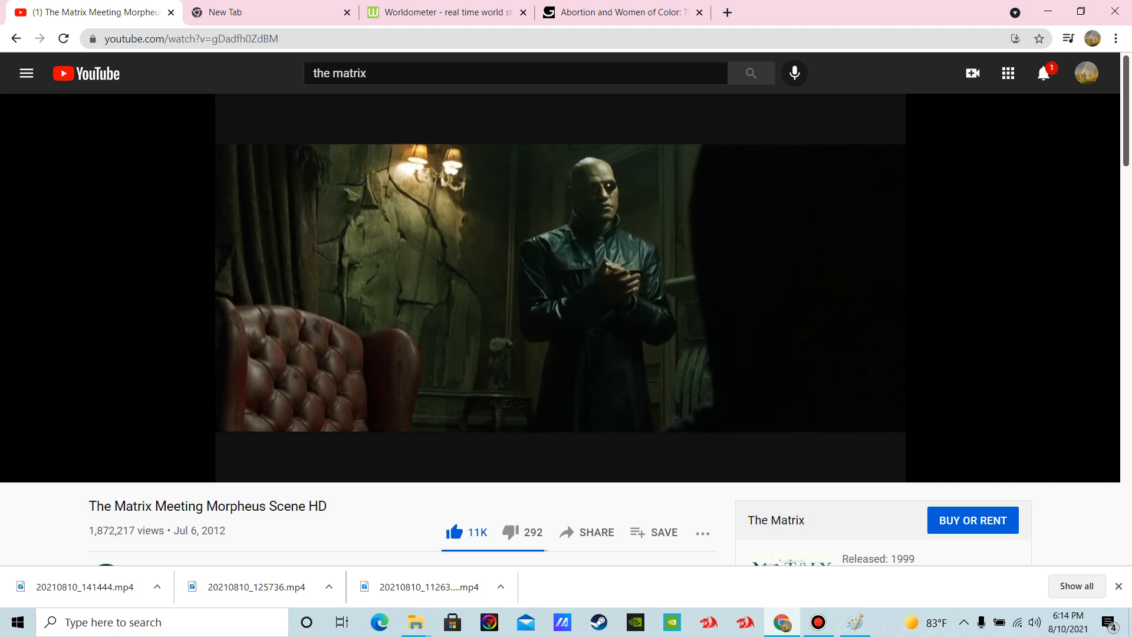
- Show the Guttmacher 'Abortion and Women of Color' pie chart, then the Worldometer population counter
left_click(620, 12)
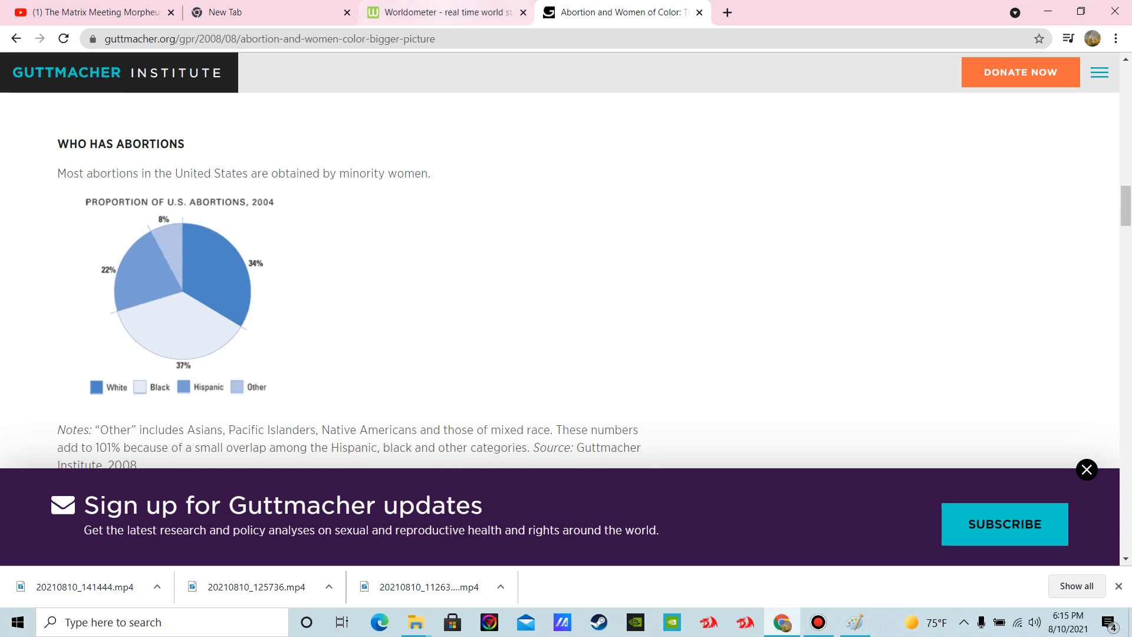
left_click(444, 13)
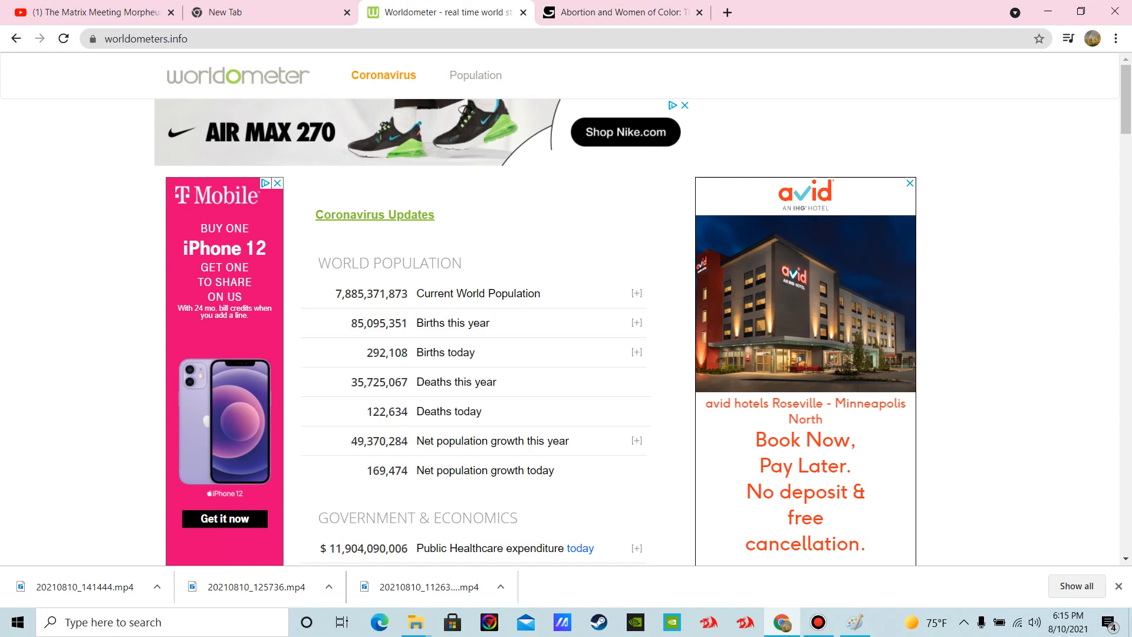